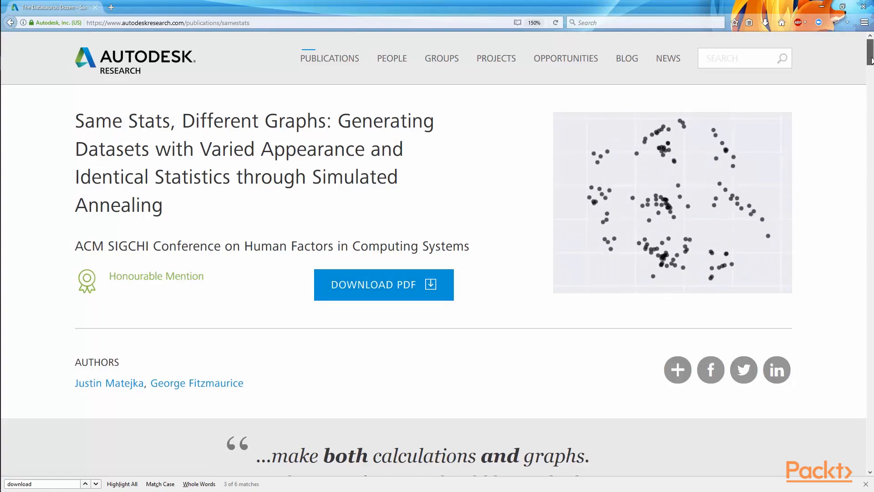
Scroll the samestats article past Anscombe's Quartet and the Datasaurus Dozen plots into the perturbation explanation.
scroll(down, 3)
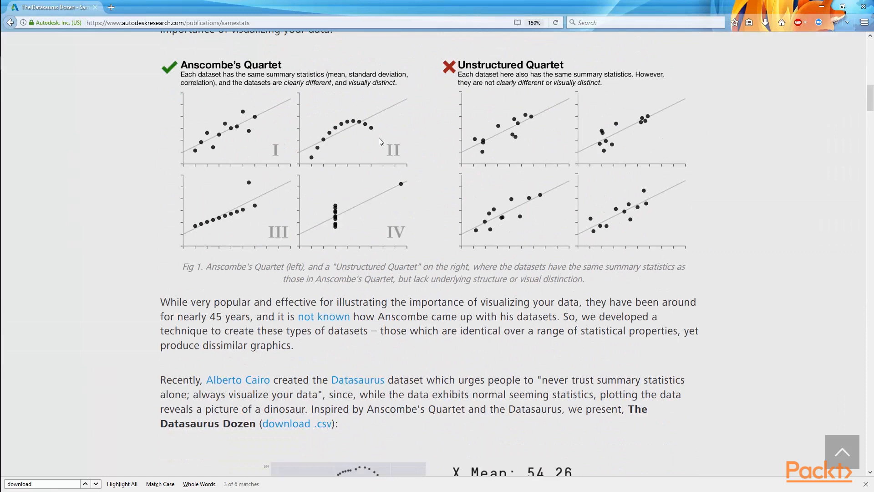
mouse_move(240, 146)
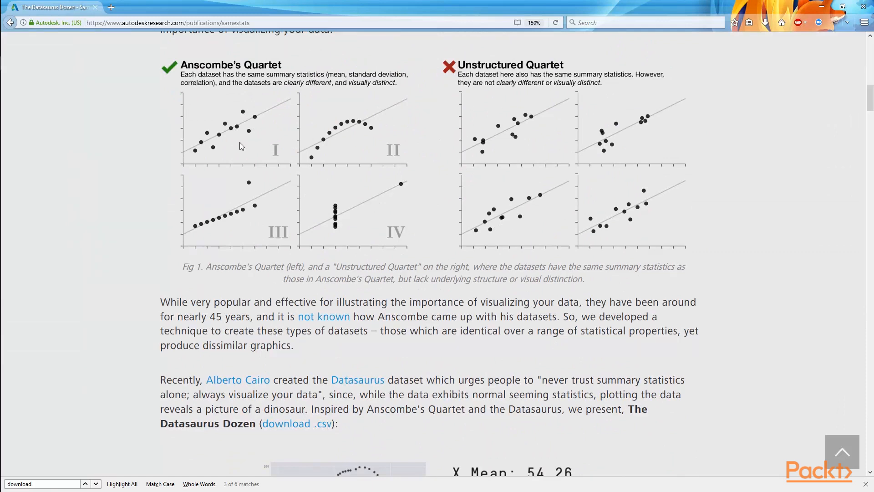
mouse_move(340, 140)
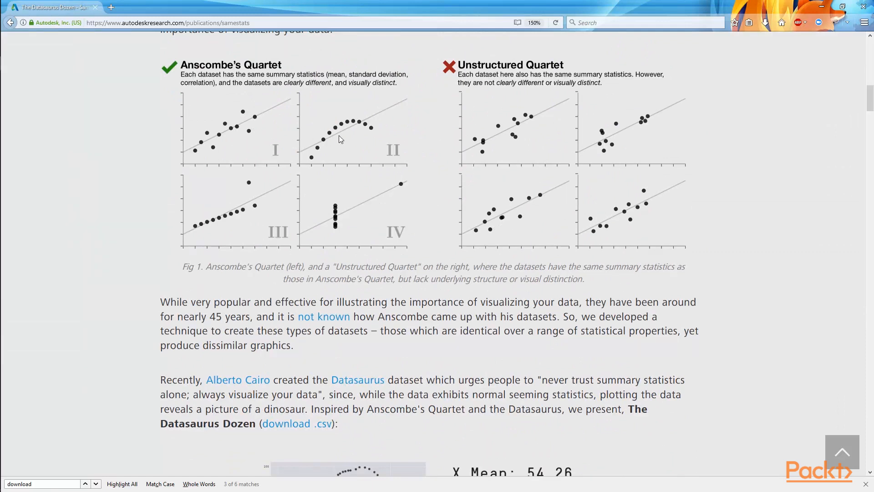
scroll(down, 3)
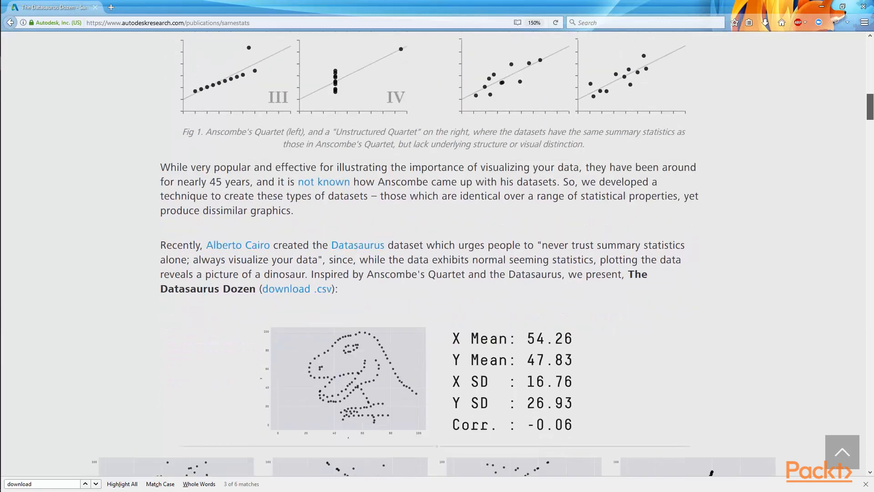
scroll(down, 3)
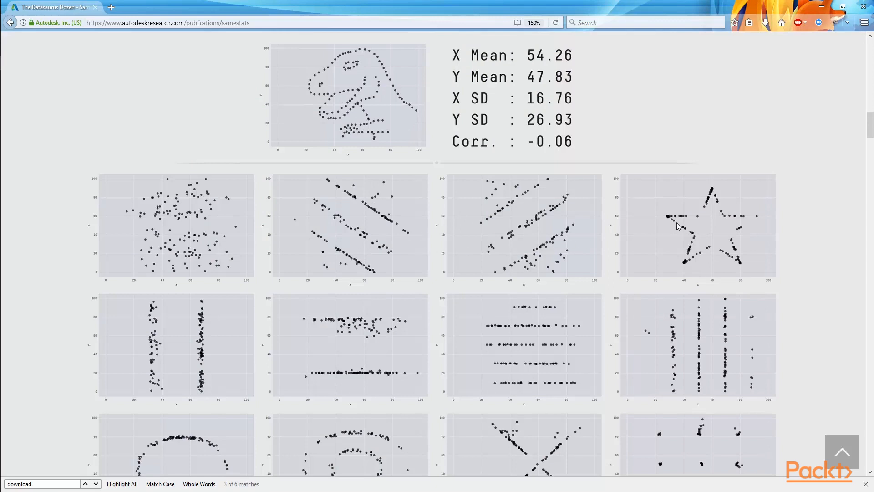
mouse_move(654, 169)
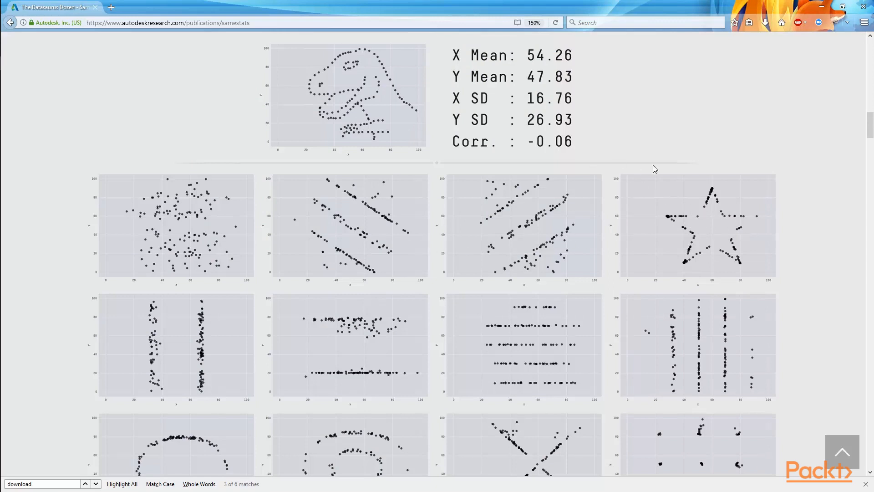
mouse_move(861, 139)
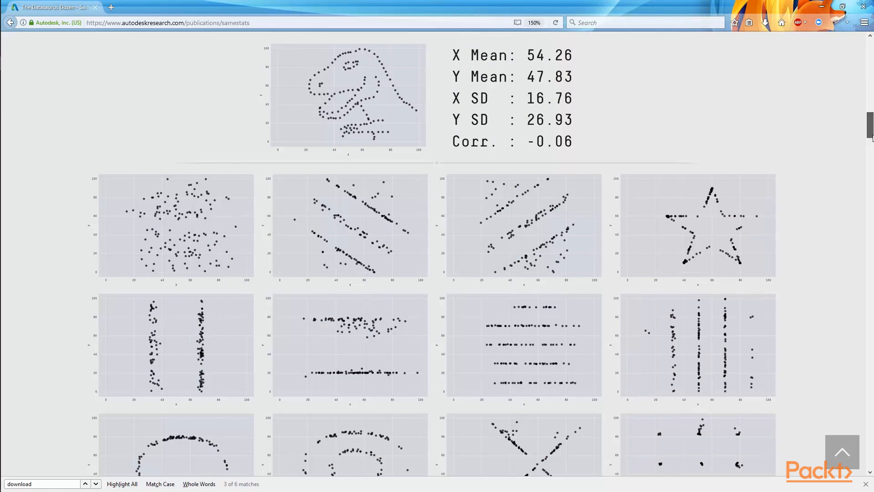
scroll(down, 3)
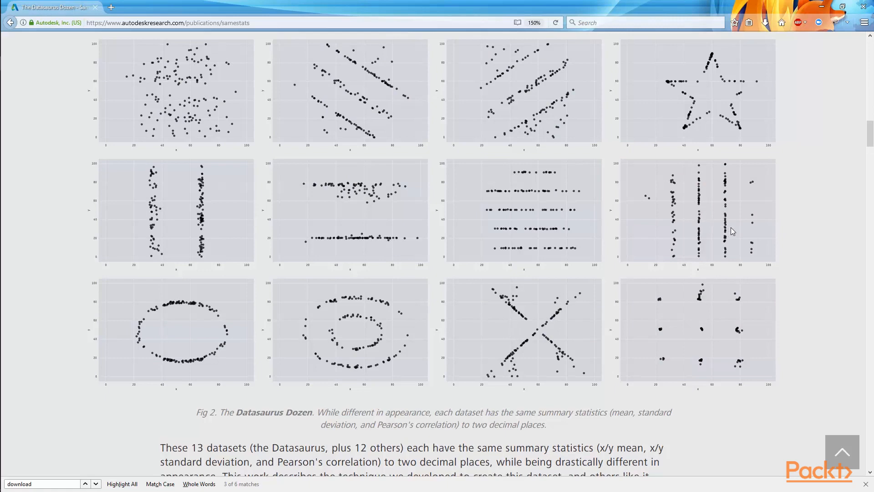
mouse_move(532, 223)
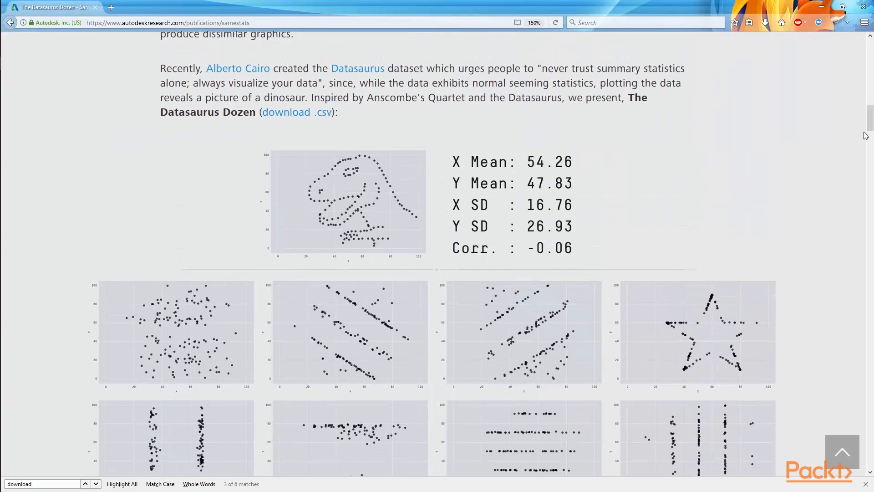
scroll(down, 3)
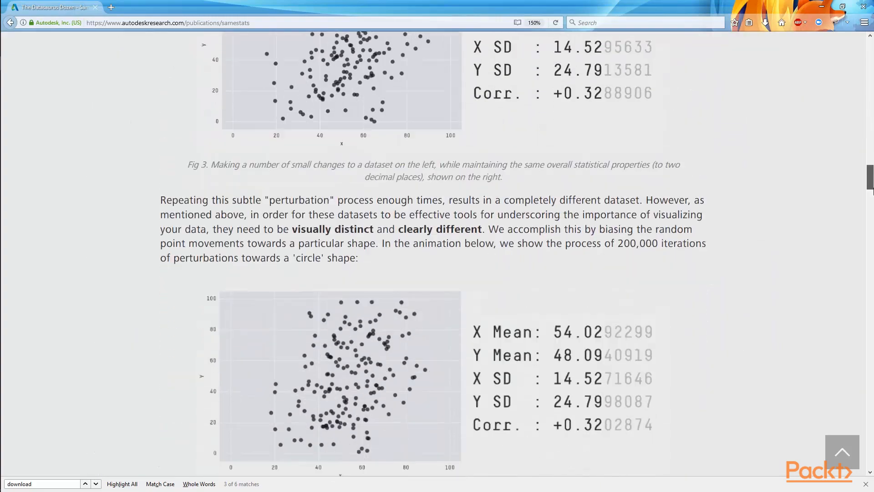
Scroll further down to the Datasets and Code section with the dataset download.
scroll(down, 3)
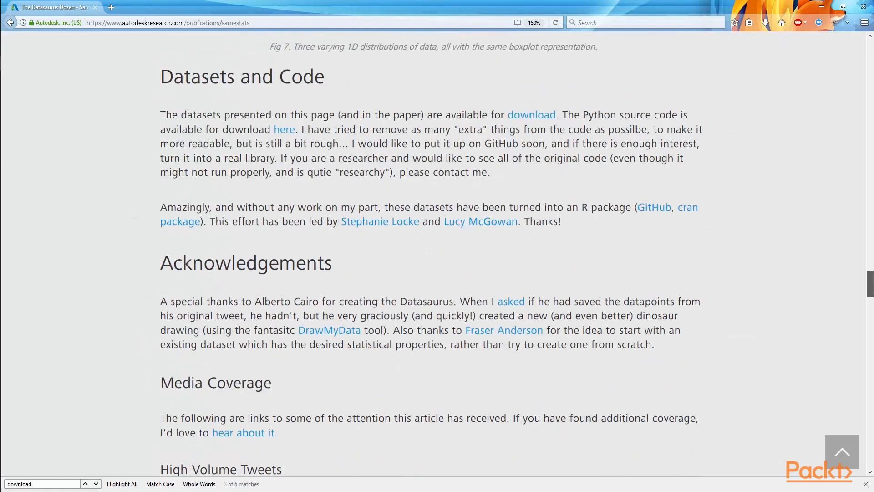
scroll(down, 3)
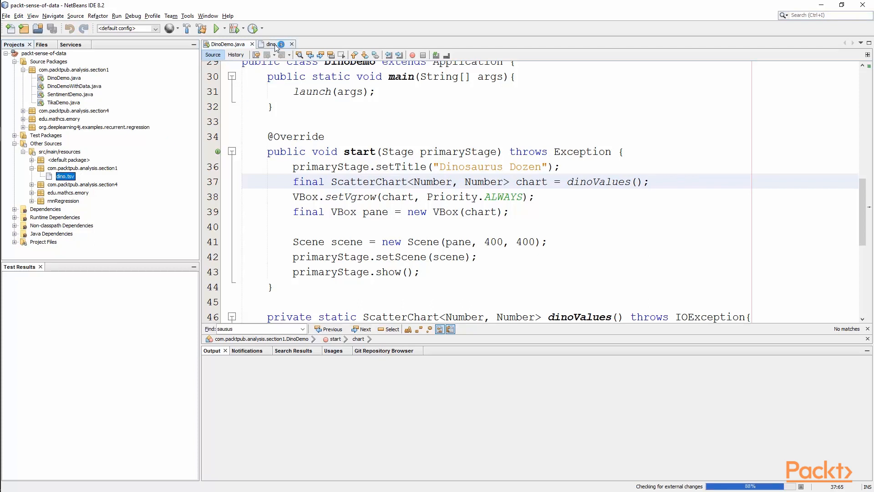
click(273, 43)
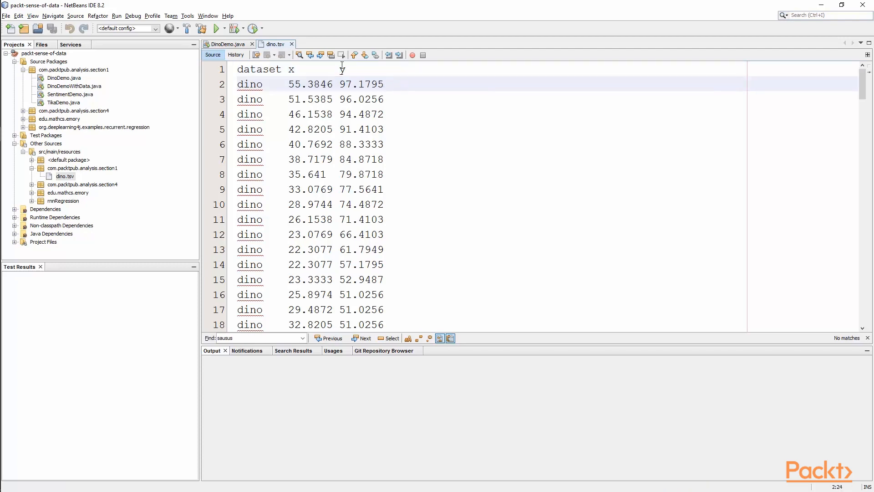
click(223, 43)
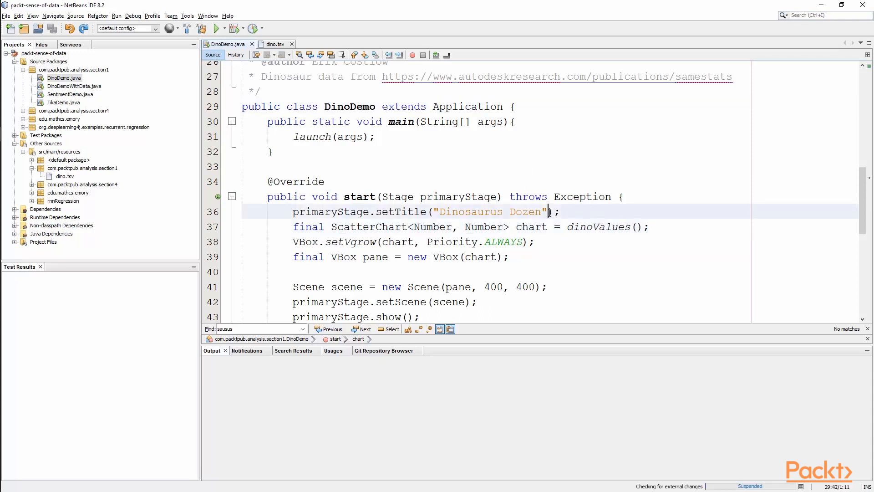
Replace 'Dinosaurus' with 'Datasaurus' in the setTitle call on line 36.
double_click(455, 211)
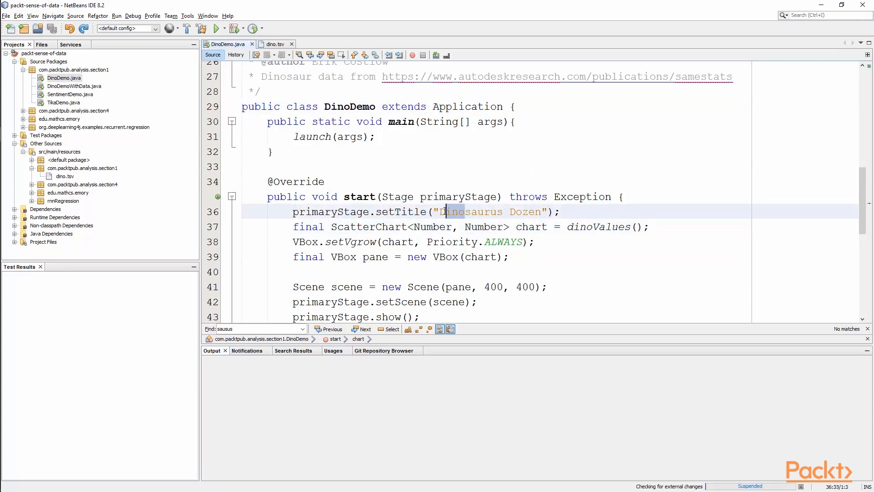
mouse_move(601, 234)
text(ata)
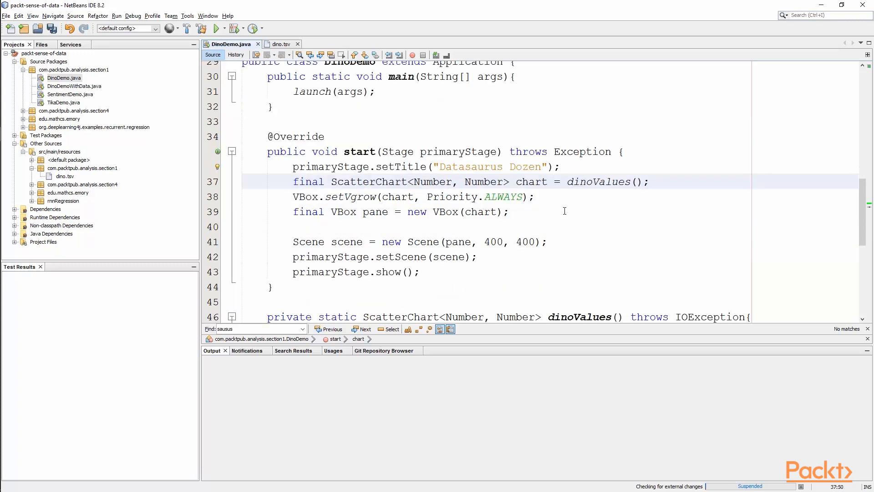
mouse_move(547, 220)
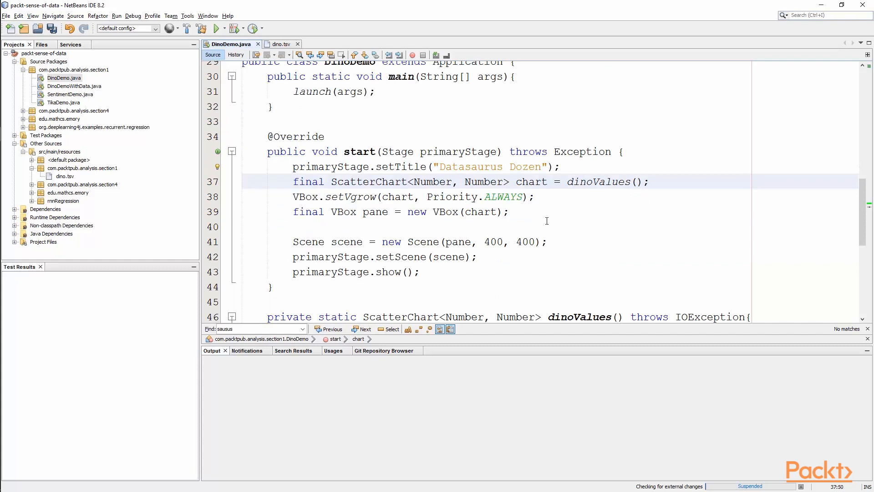
scroll(down, 3)
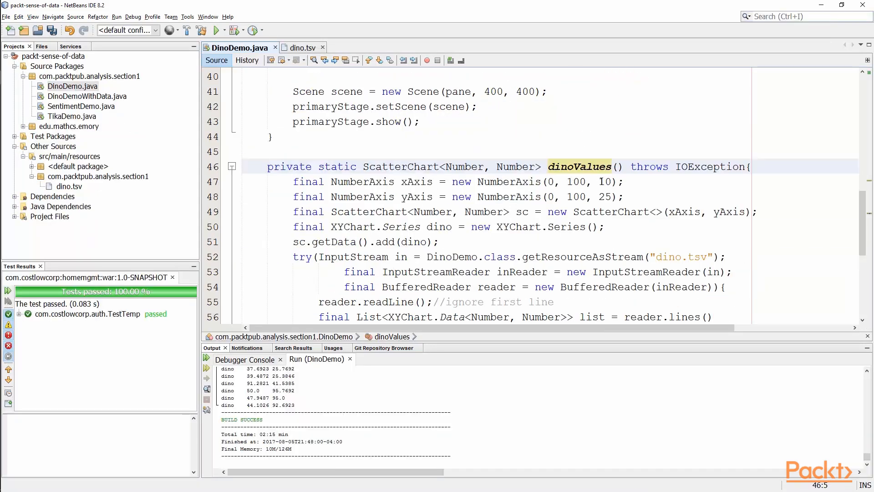
mouse_move(302, 48)
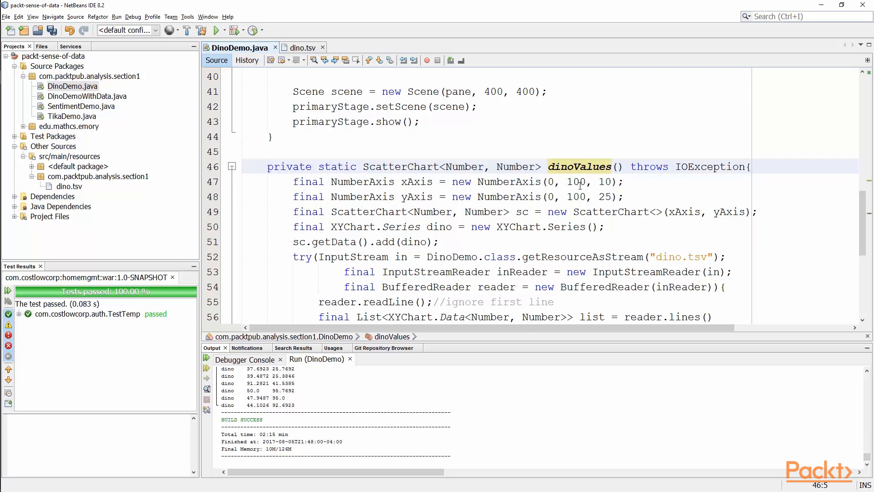
scroll(down, 3)
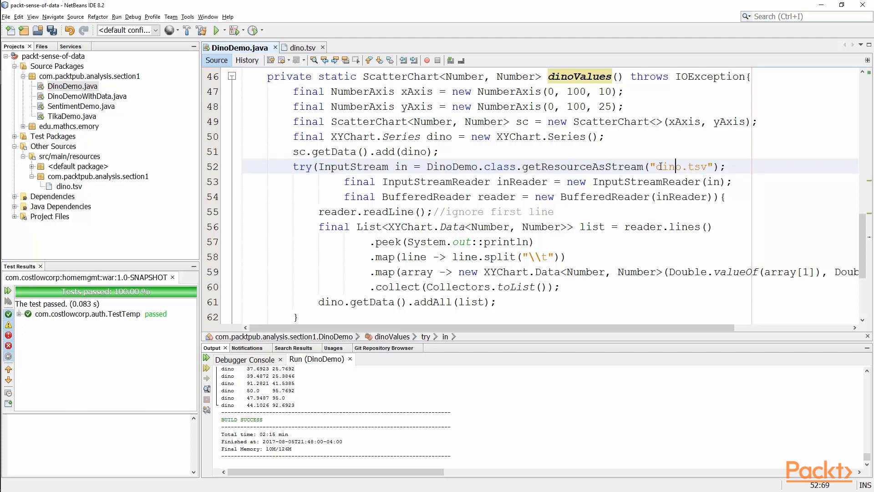
click(441, 197)
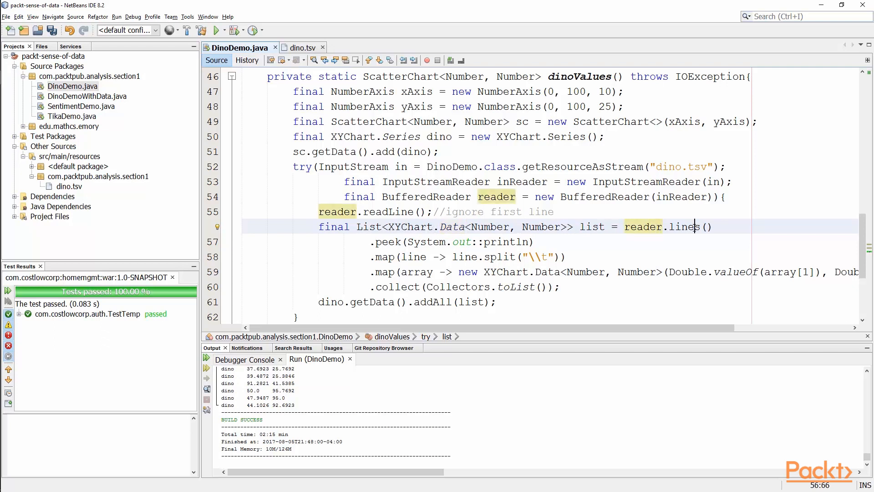
click(394, 241)
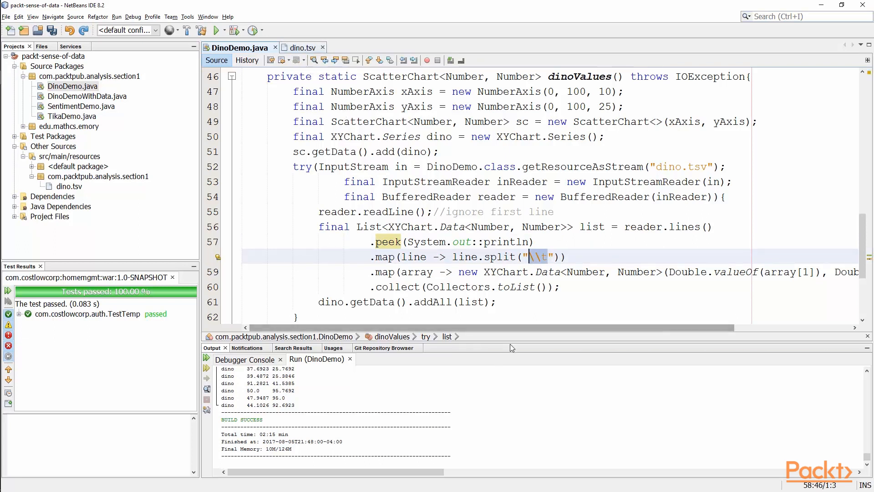
scroll(right, 3)
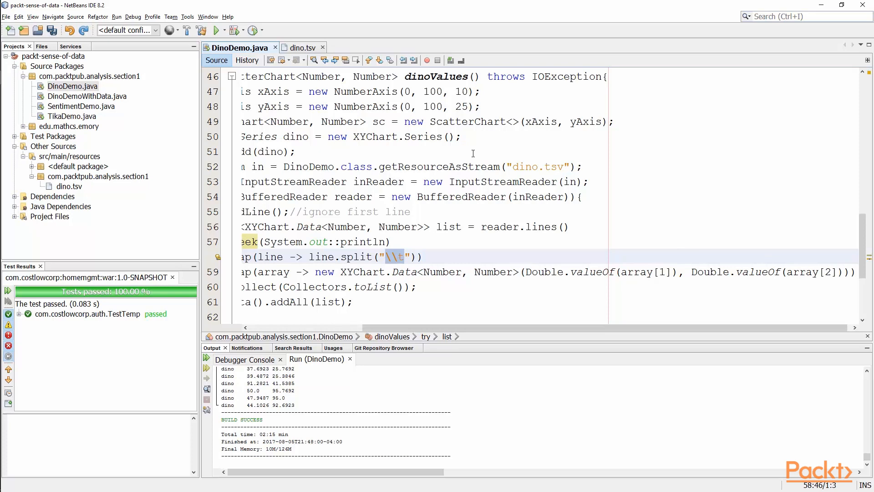
click(300, 47)
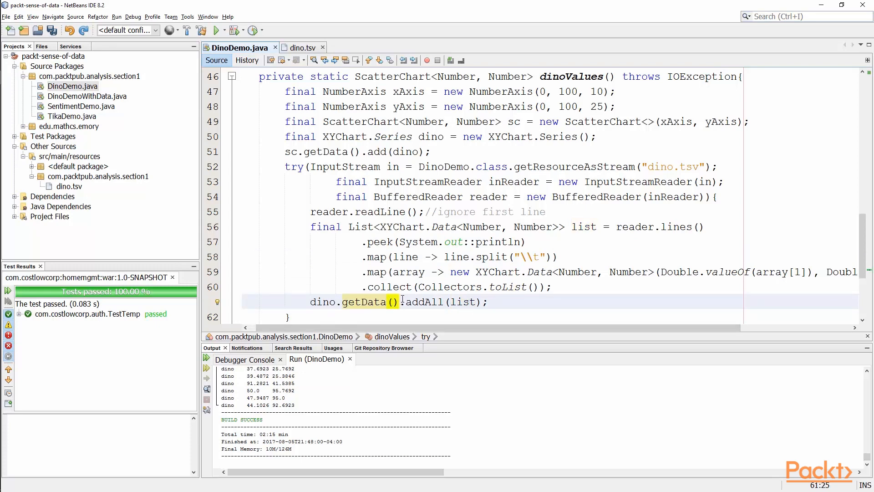
scroll(down, 3)
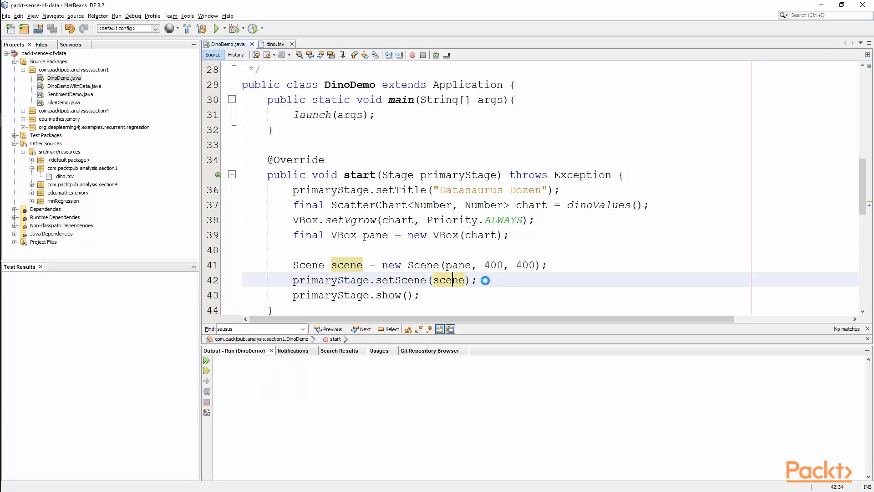
Run DinoDemo so the Datasaurus Dozen window plots the dino dataset as an orange scatter chart.
click(218, 28)
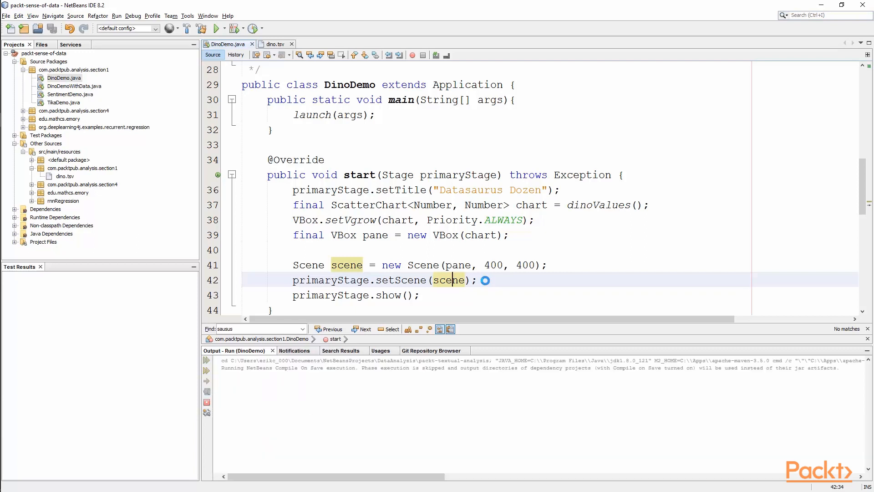
click(215, 28)
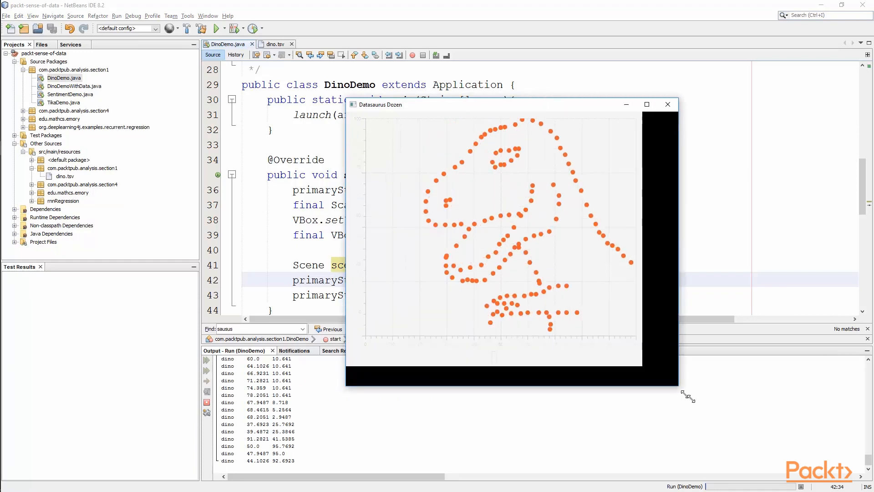
Resize the Datasaurus Dozen window larger from its bottom-right corner to spread out the dinosaur plot.
drag(678, 394, 752, 446)
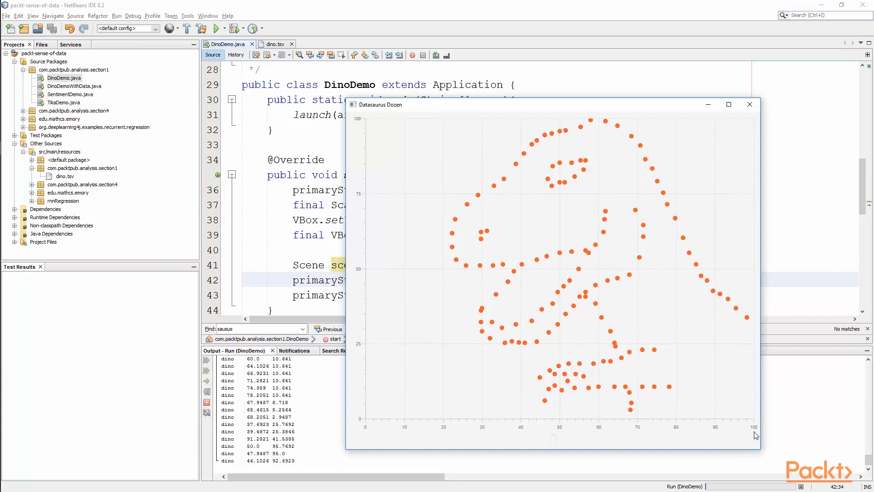
mouse_move(756, 433)
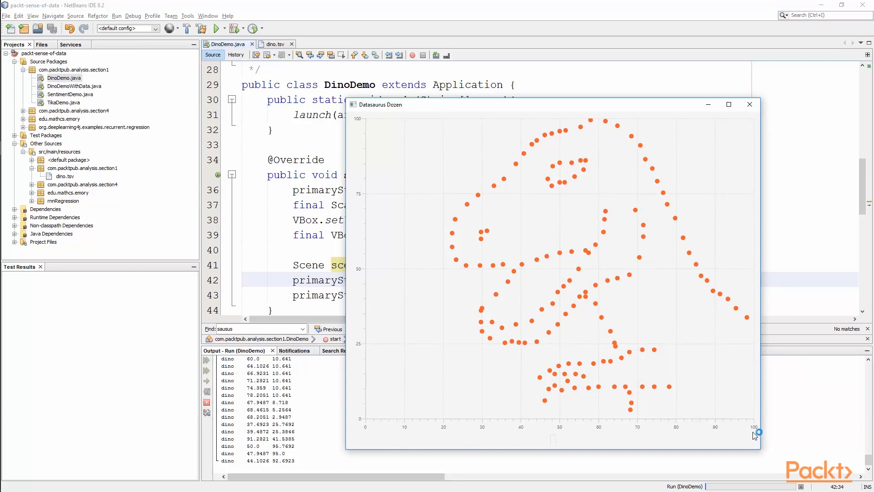